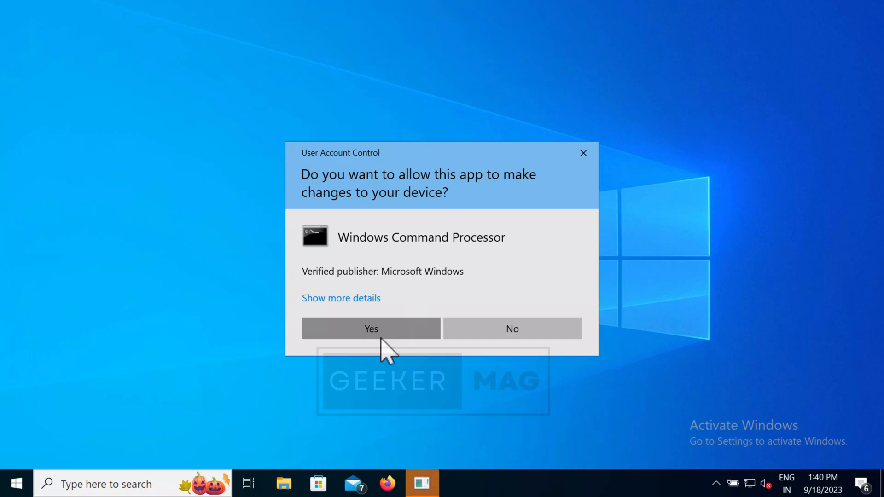
Allow the UAC elevation, then close the Administrator: Command Prompt at C:\Windows\system32
{"action": "left_click", "coordinate": [371, 328]}
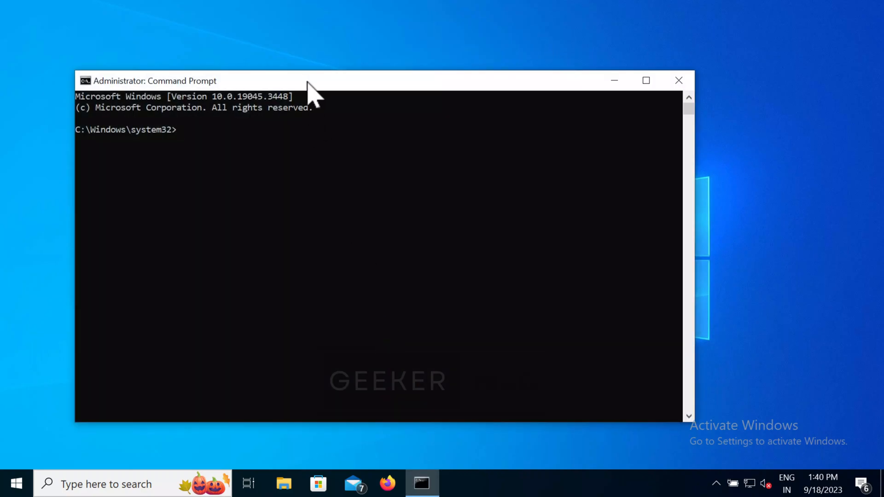
{"action": "mouse_move", "coordinate": [172, 152]}
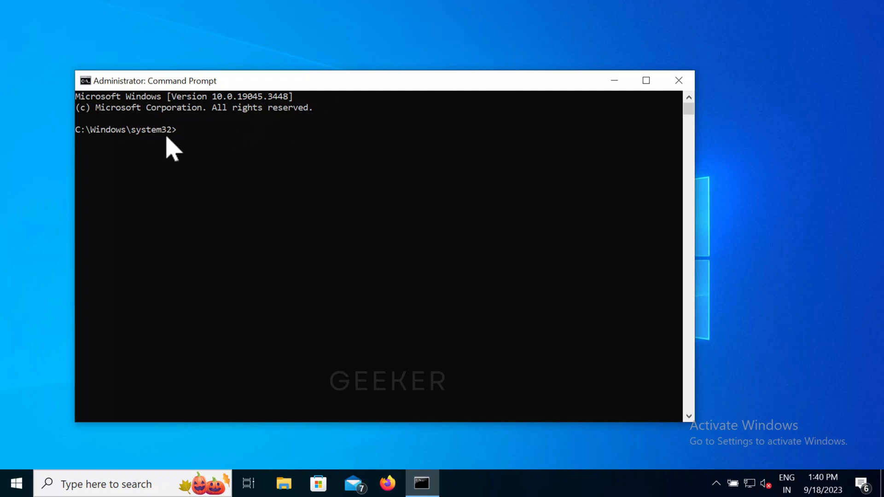
{"action": "mouse_move", "coordinate": [691, 61]}
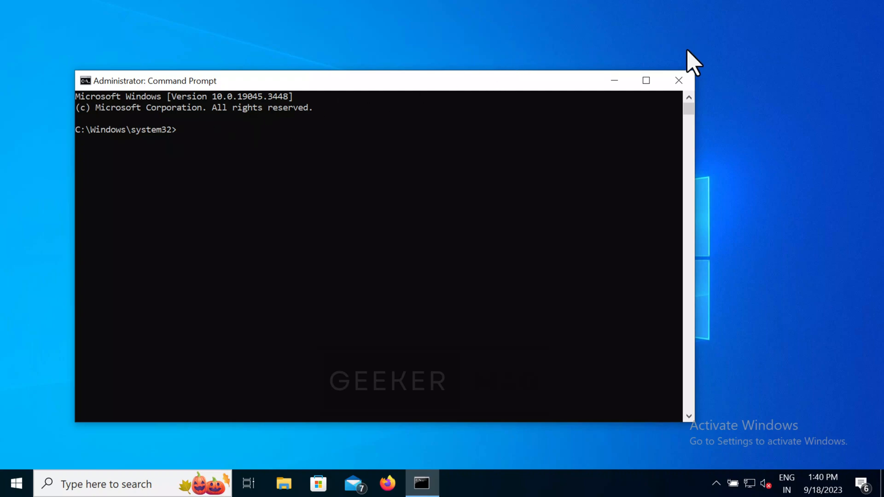
{"action": "mouse_move", "coordinate": [660, 77]}
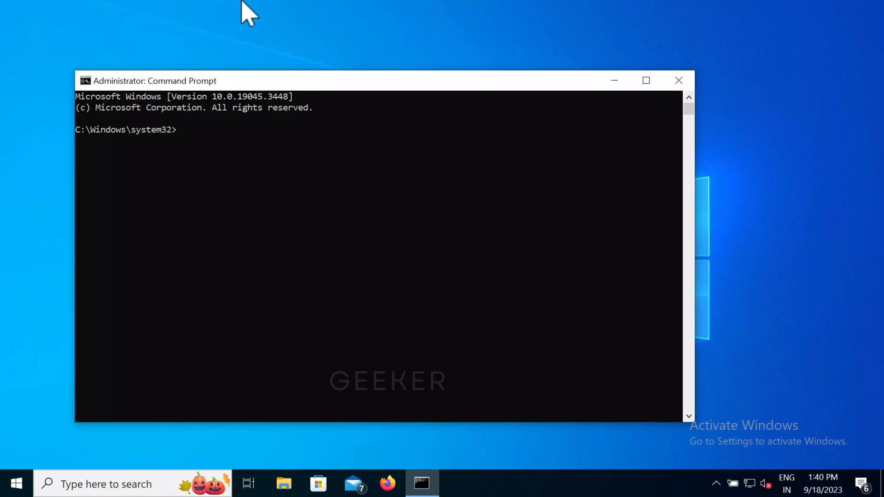
{"action": "left_click", "coordinate": [107, 483]}
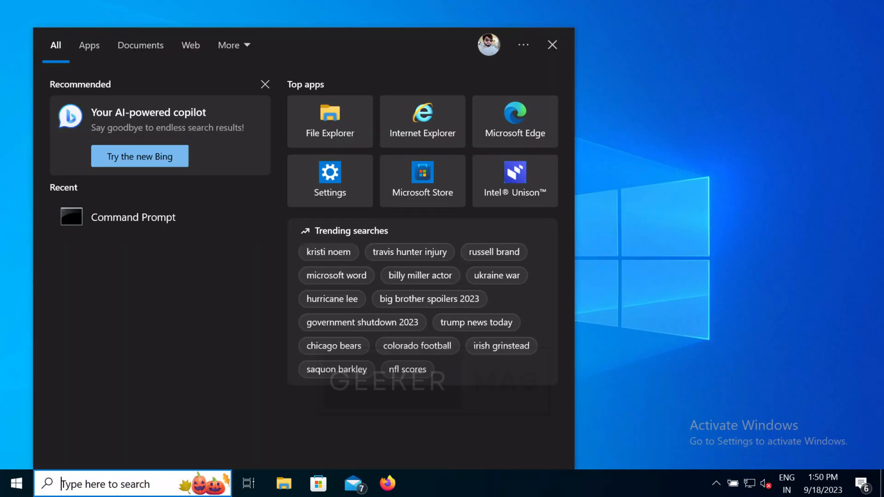
Search 'CMD' from the taskbar and run Command Prompt as administrator
{"action": "type", "text": "CMD"}
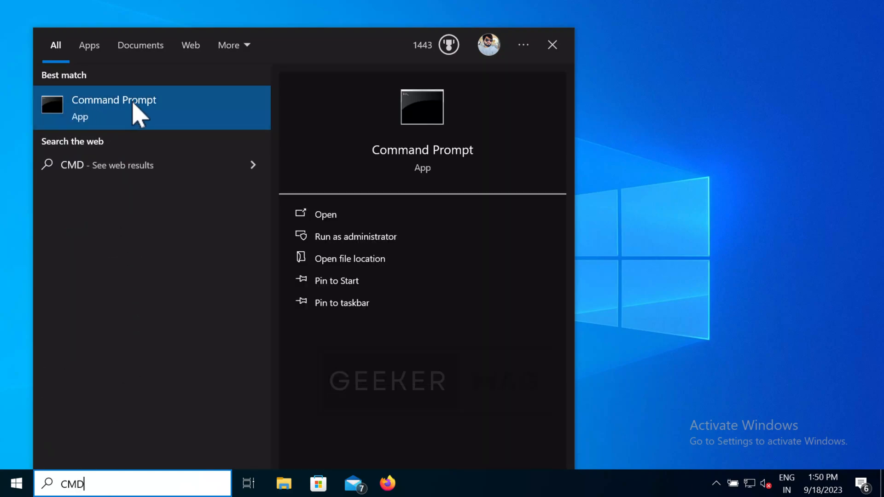
{"action": "mouse_move", "coordinate": [356, 236]}
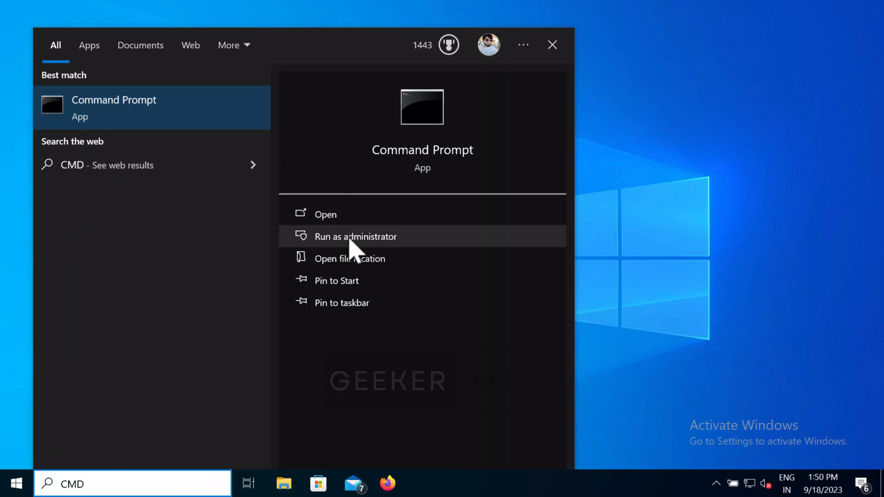
{"action": "left_click", "coordinate": [356, 237]}
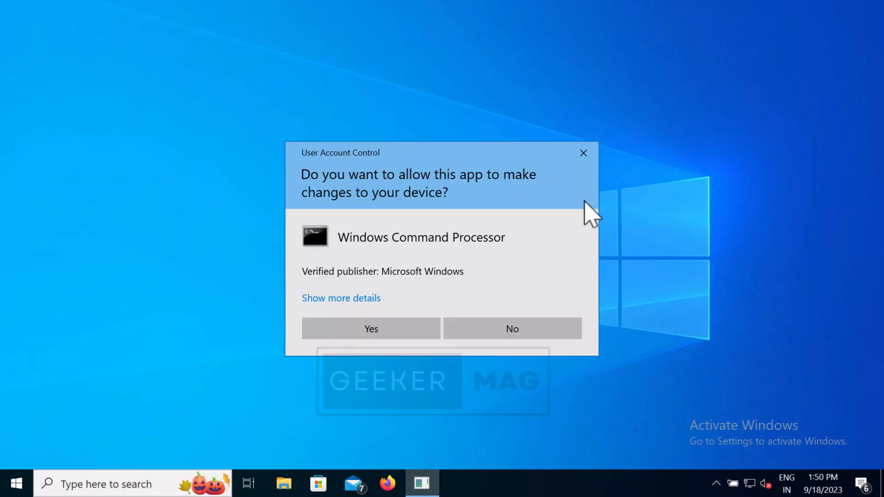
Allow the elevation, start DISKPART in the admin Command Prompt, then close the window
{"action": "left_click", "coordinate": [370, 328]}
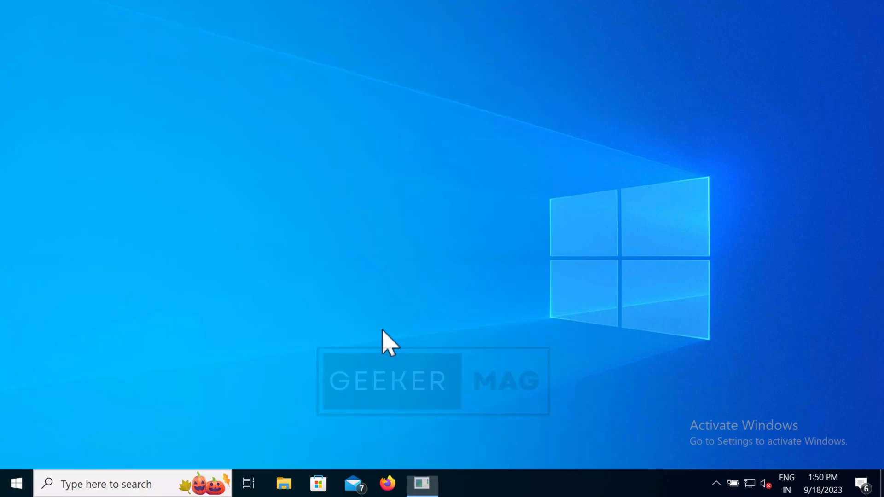
{"action": "left_click", "coordinate": [422, 484]}
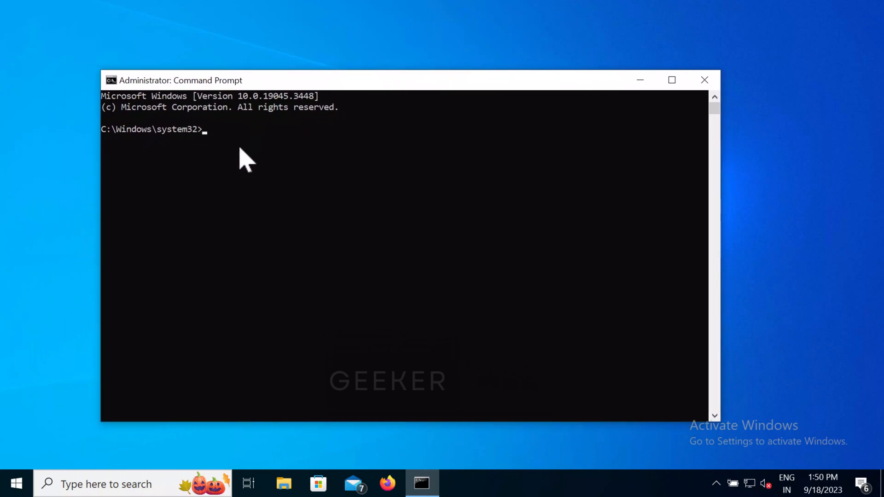
{"action": "type", "text": "DISKPART"}
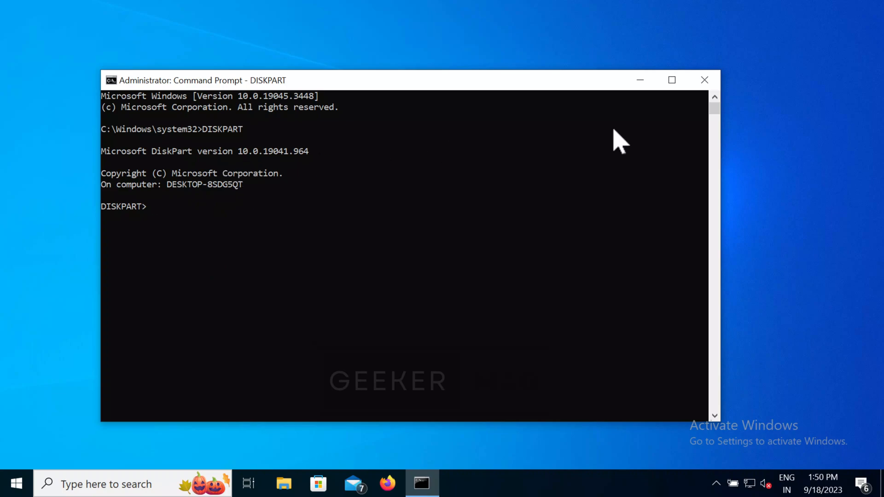
{"action": "left_click", "coordinate": [704, 79]}
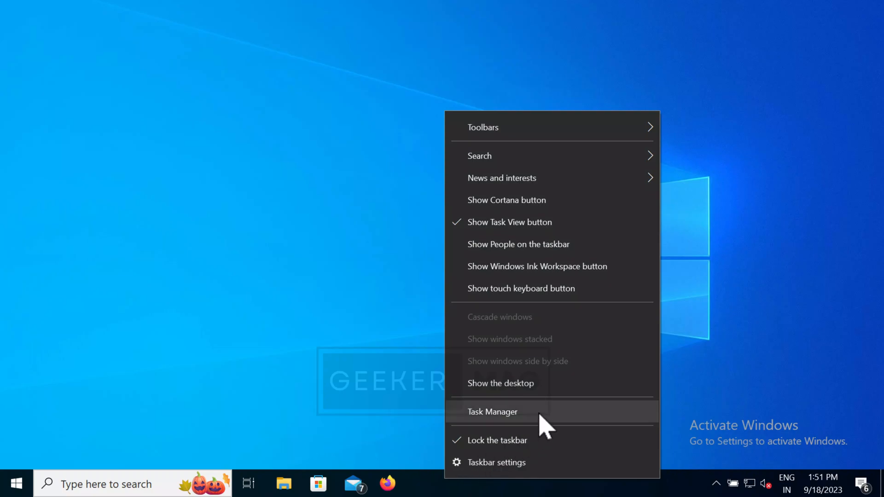
Launch Task Manager from the taskbar and drop down its File menu
{"action": "left_click", "coordinate": [492, 411]}
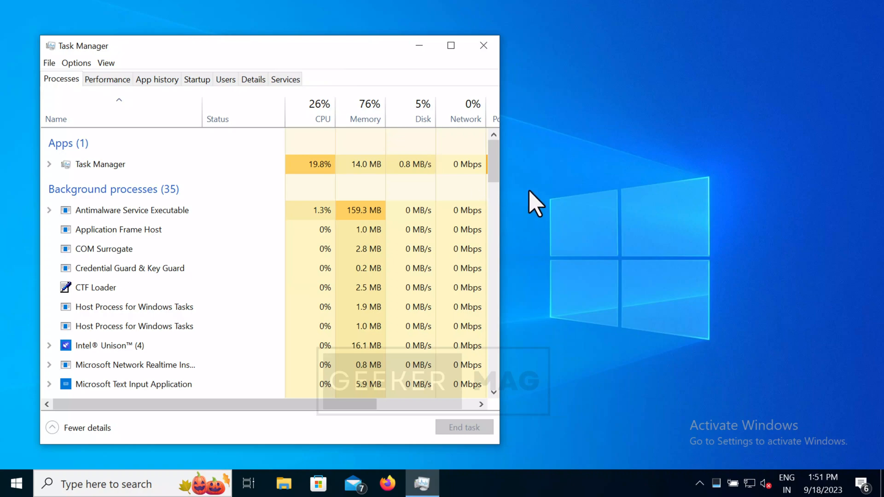
{"action": "left_click", "coordinate": [48, 62]}
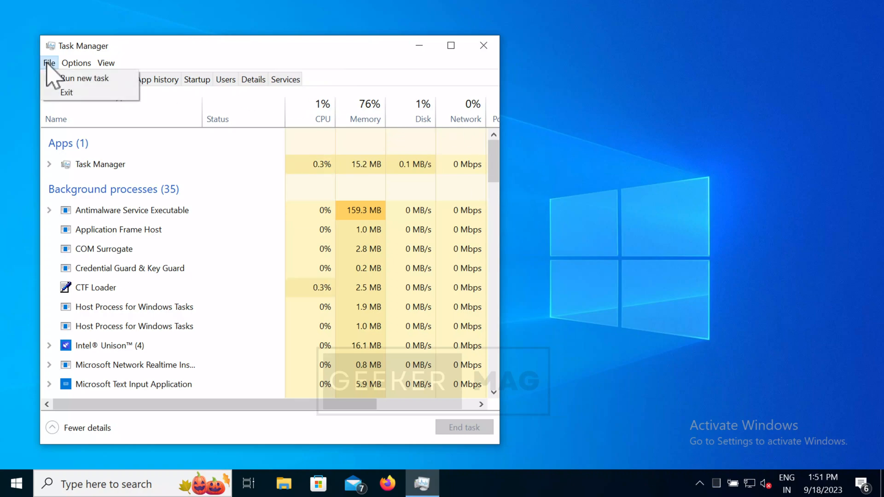
Run CMD.EXE as a new task with 'Create this task with administrative privileges' ticked
{"action": "left_click", "coordinate": [84, 78]}
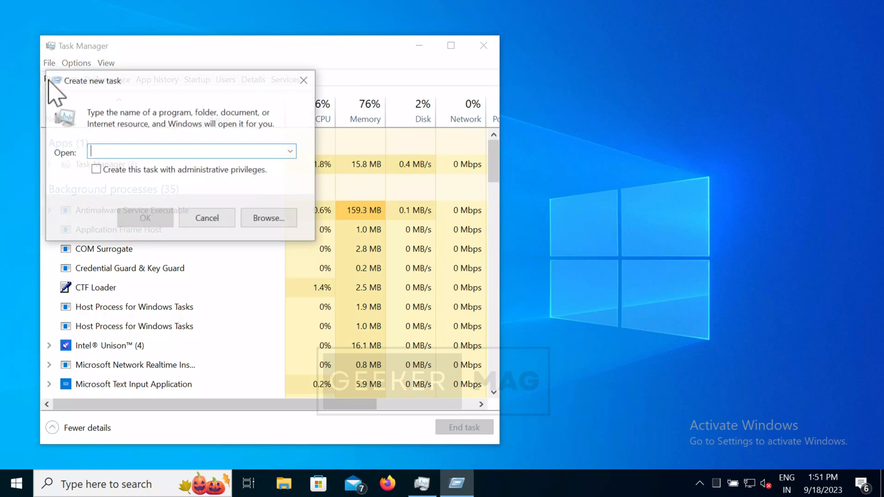
{"action": "type", "text": "C"}
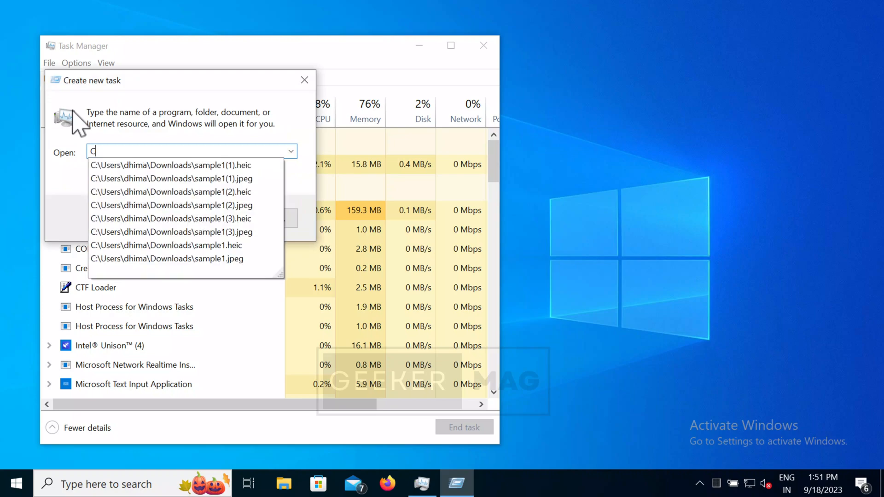
{"action": "type", "text": "MD.EXE"}
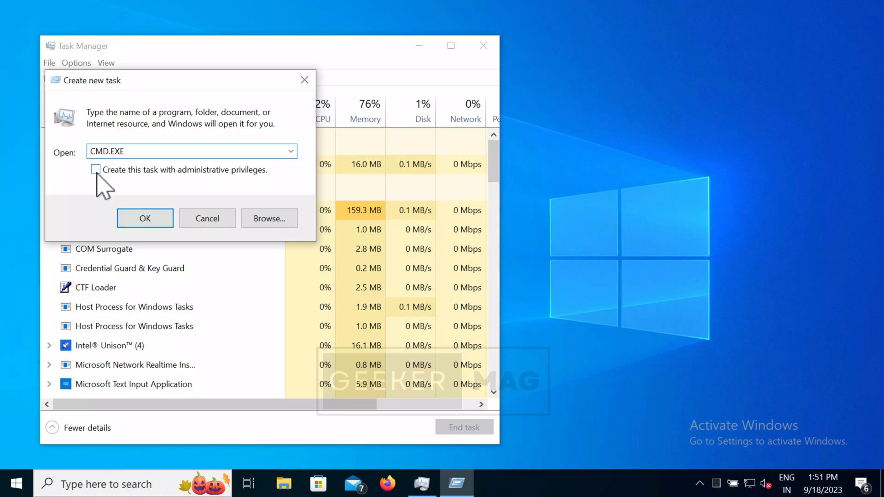
{"action": "left_click", "coordinate": [96, 169]}
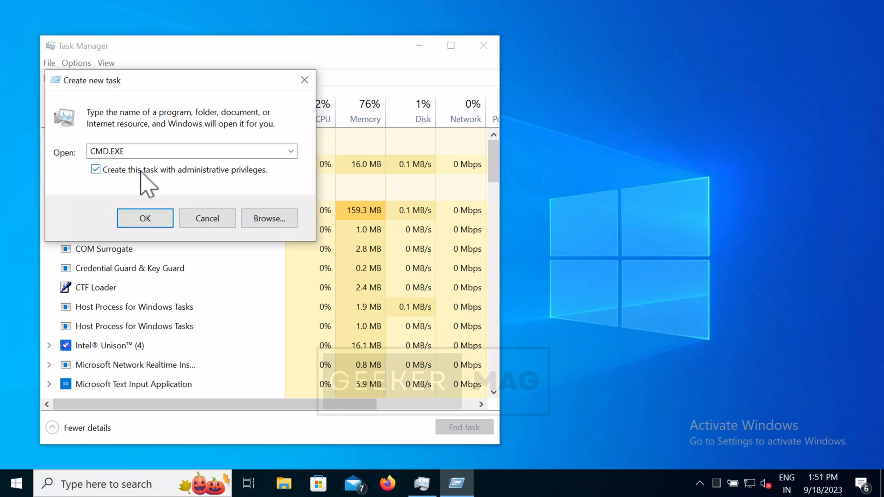
{"action": "left_click", "coordinate": [206, 218]}
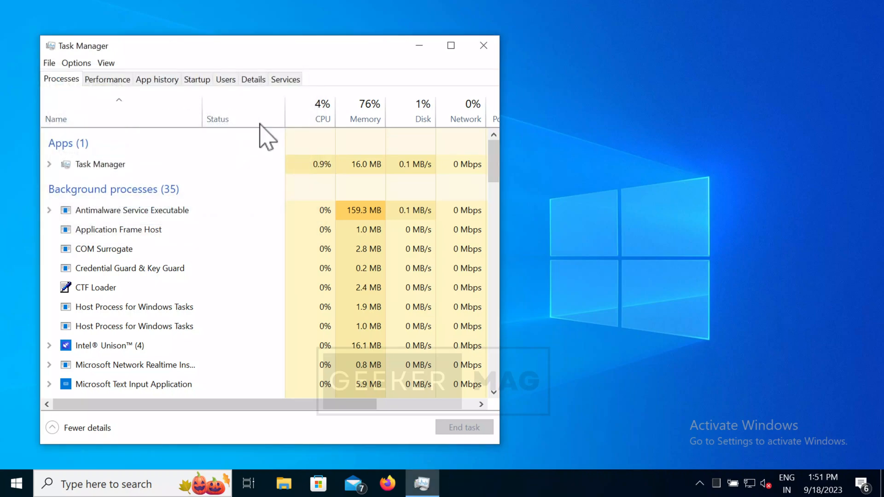
Begin typing 'DI' in the new prompt, then close Task Manager and the prompt
{"action": "type", "text": "DI"}
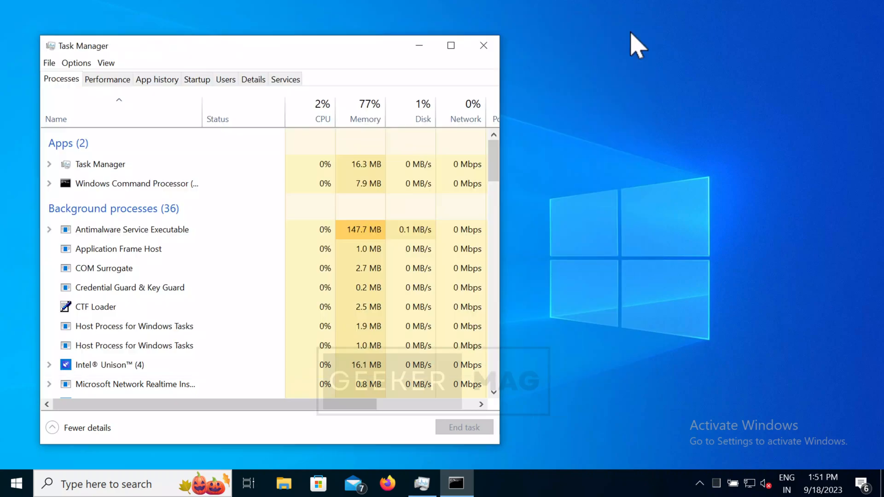
{"action": "left_click", "coordinate": [483, 45]}
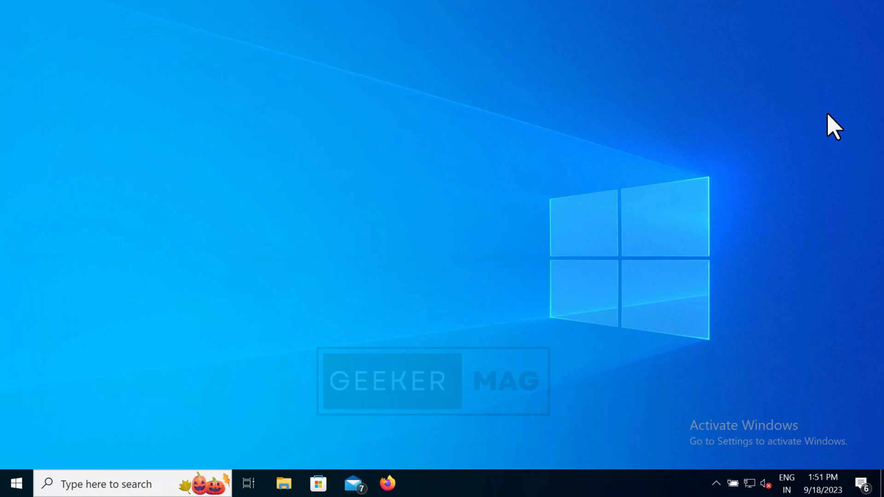
{"action": "mouse_move", "coordinate": [406, 11]}
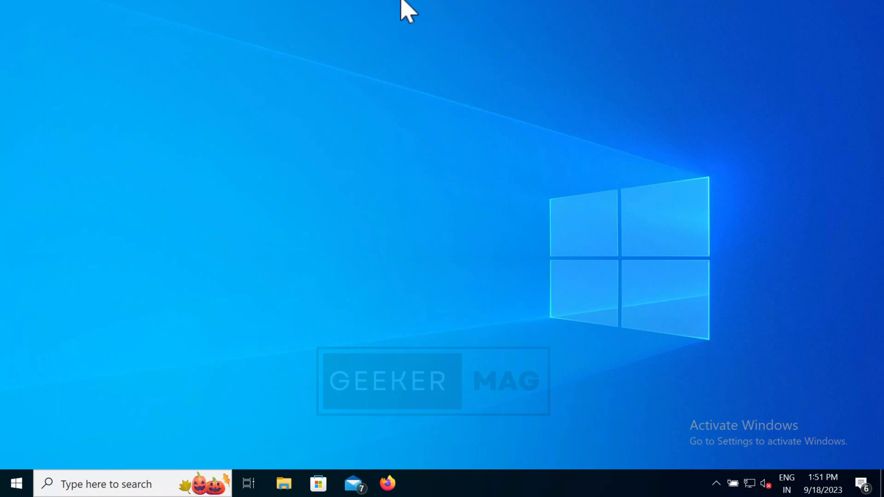